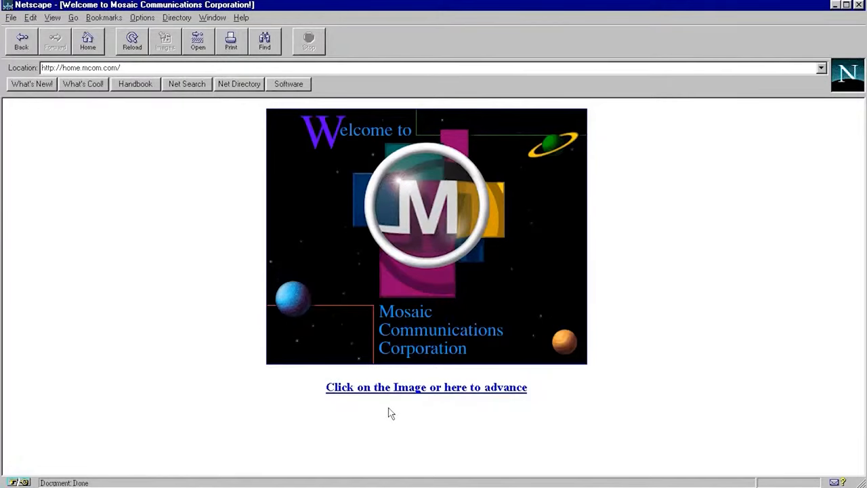
- Browse down through the earlier historic web pages leading up to the Madagascar site
left_click(426, 387)
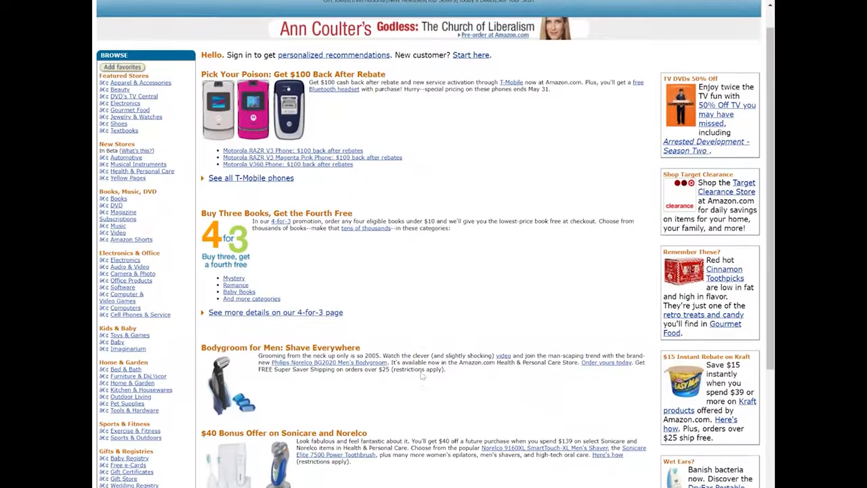
scroll("down", 3)
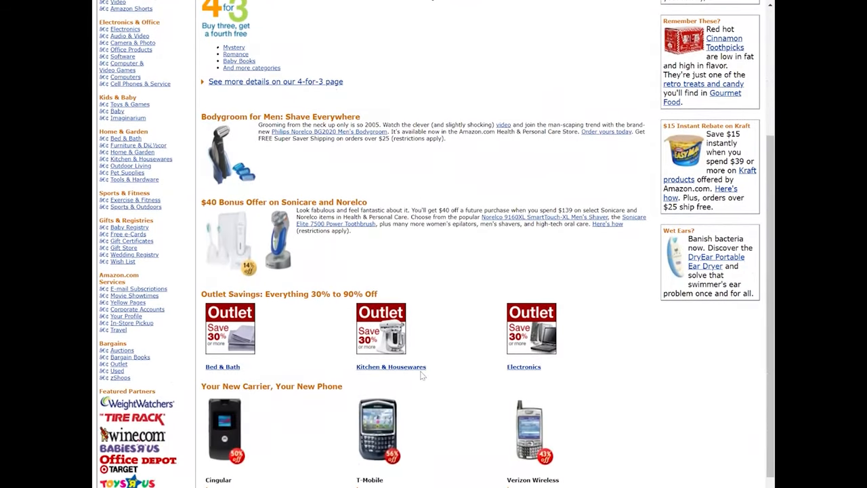
scroll("down", 3)
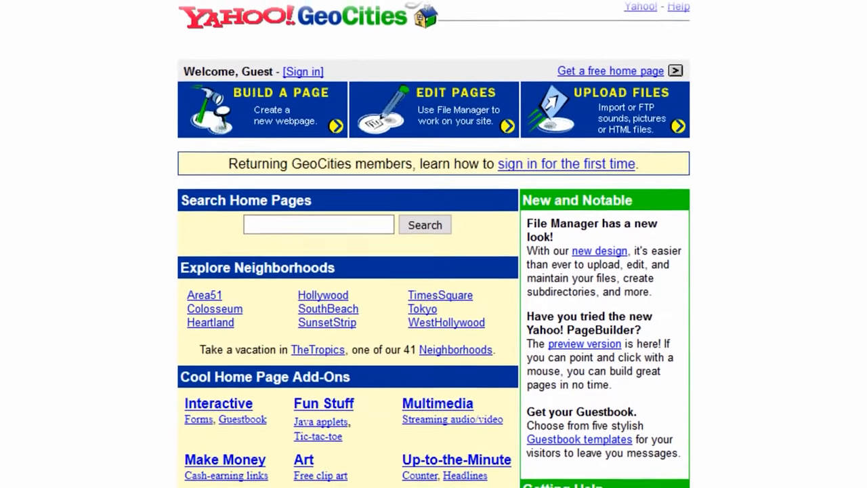
scroll("down", 3)
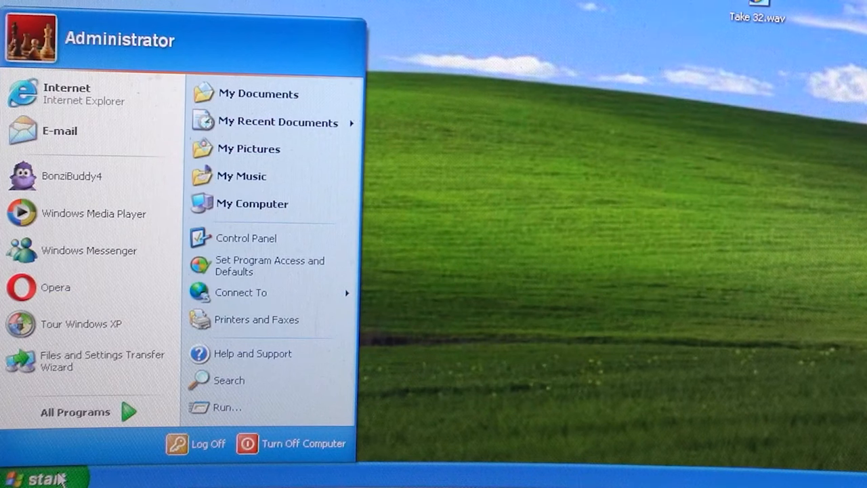
mouse_move(252, 223)
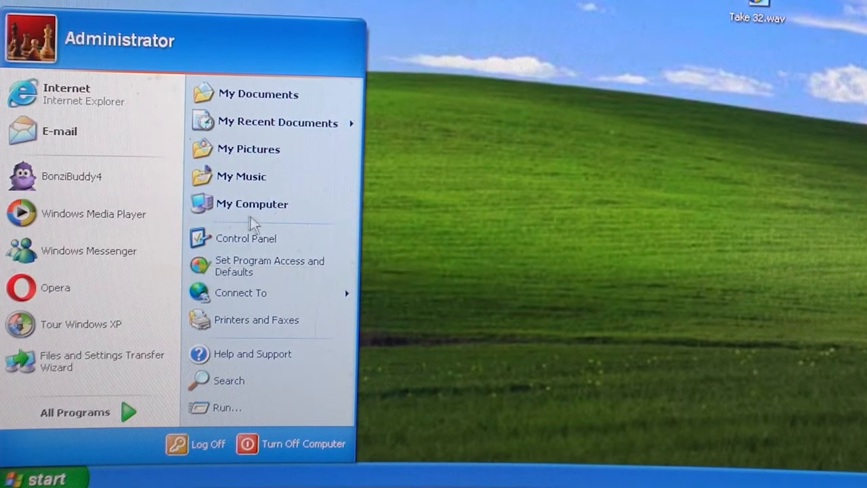
mouse_move(249, 148)
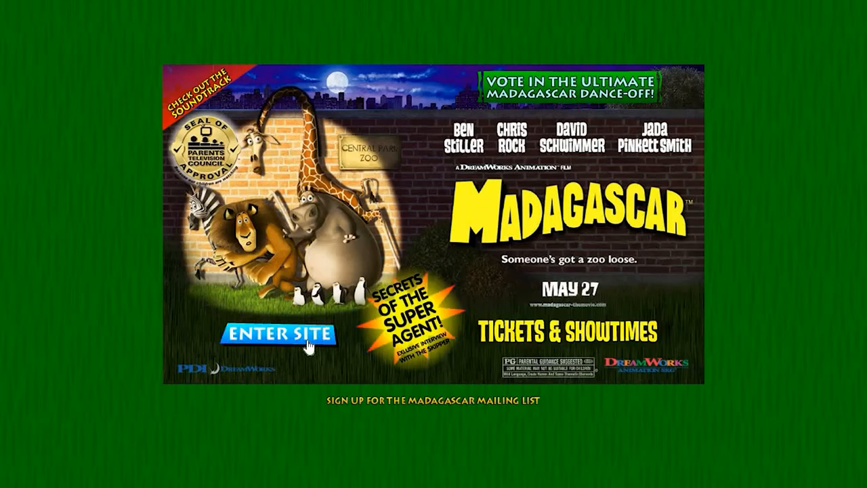
- Enter the Madagascar movie site and advance its jungle title intro animation
left_click(282, 334)
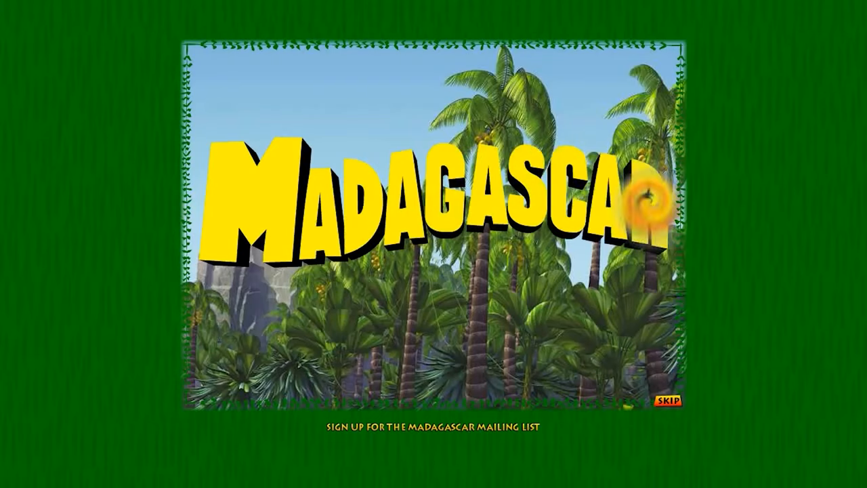
left_click(670, 401)
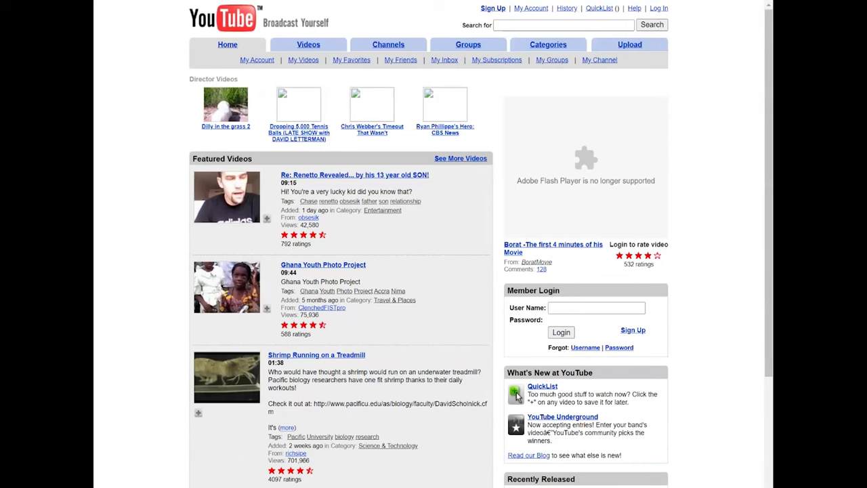
- Scroll past the old YouTube home page down through the Google apps icon grid
scroll("down", 3)
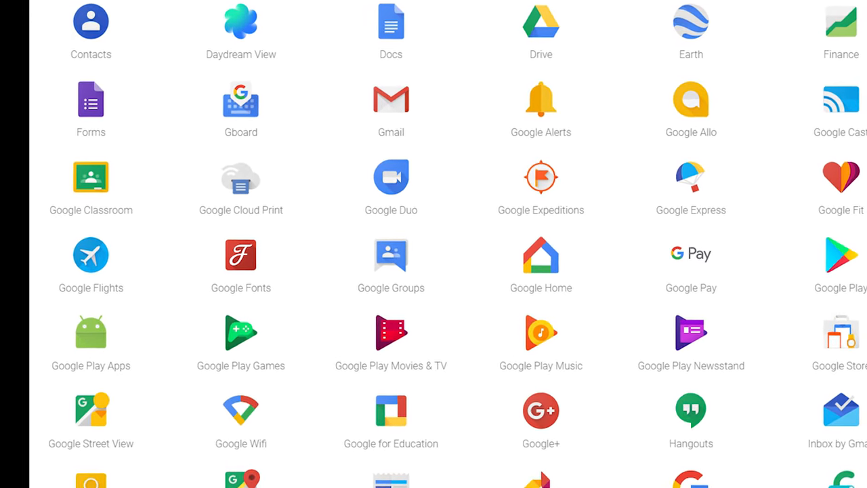
scroll("down", 3)
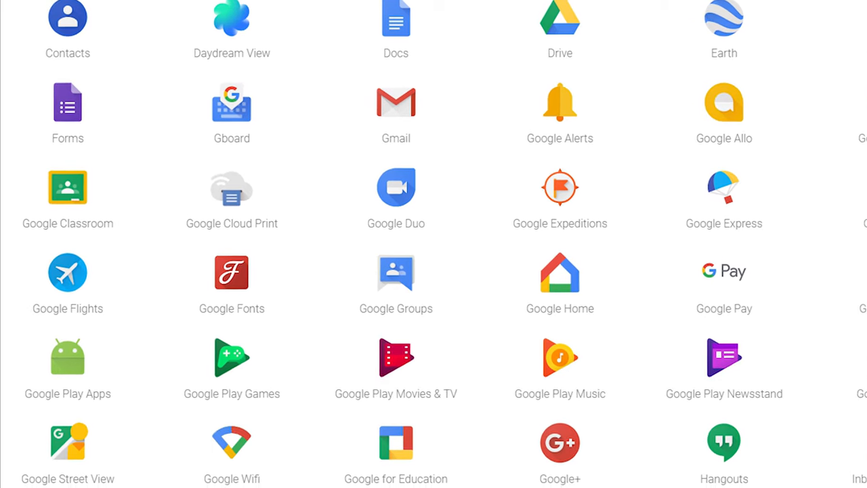
scroll("down", 3)
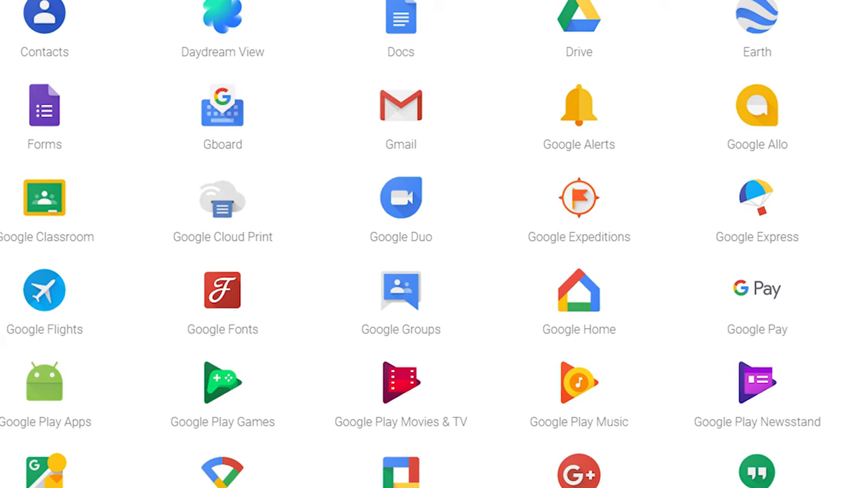